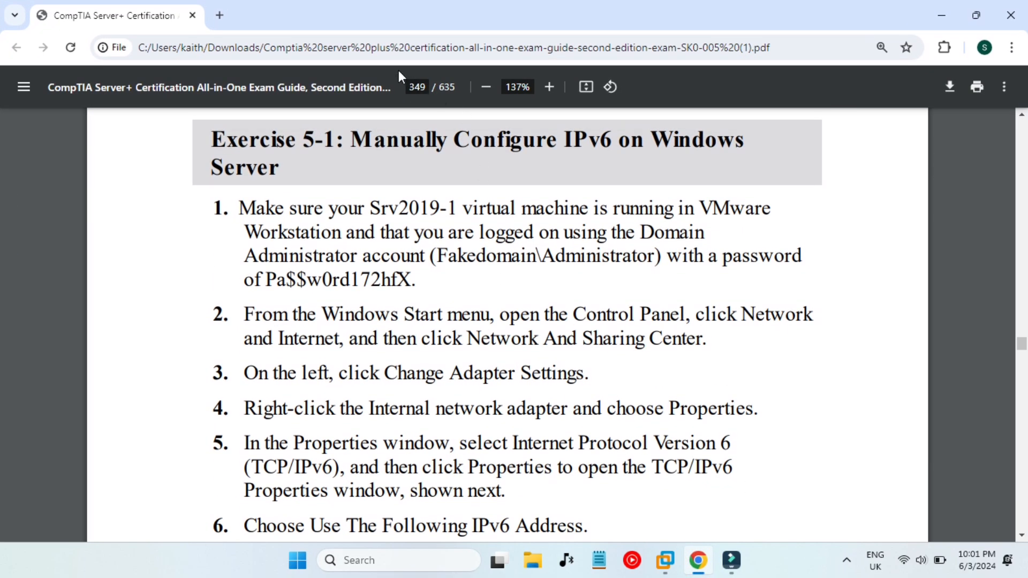
Read the exercise instructions, highlighting the title and the Internal network adapter wording.
drag(350, 139, 659, 139)
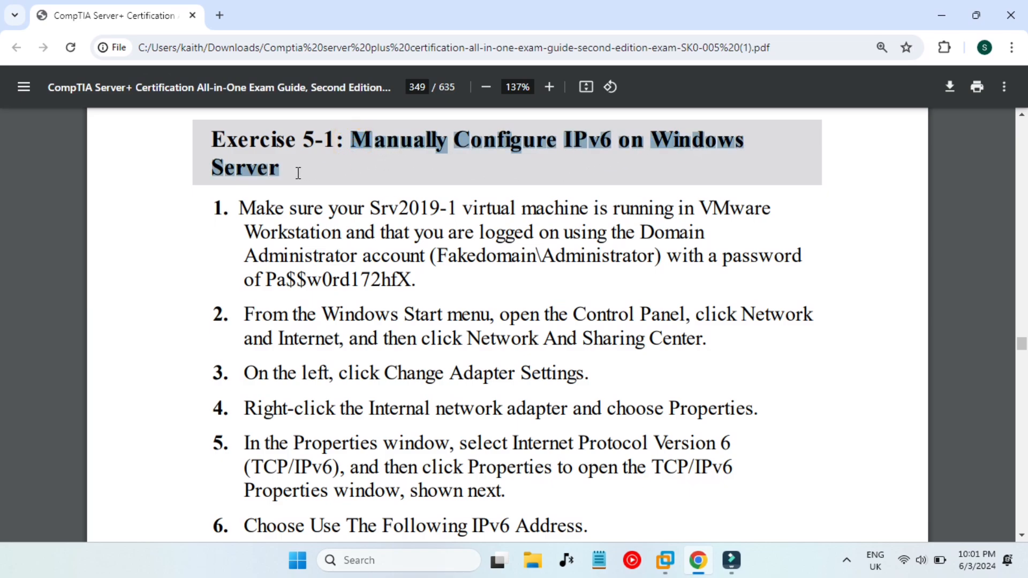
scroll(down, 3)
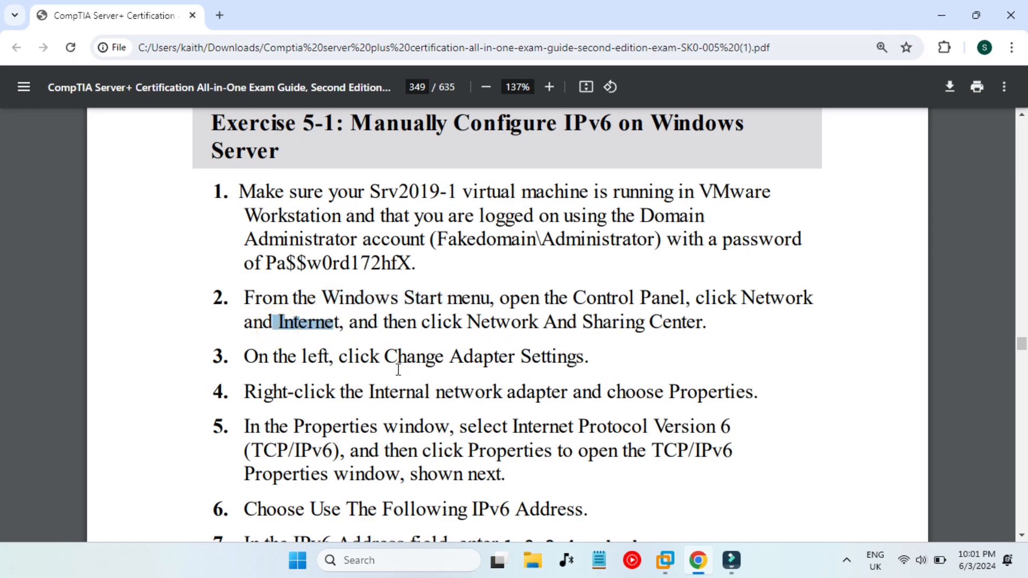
drag(382, 356, 499, 356)
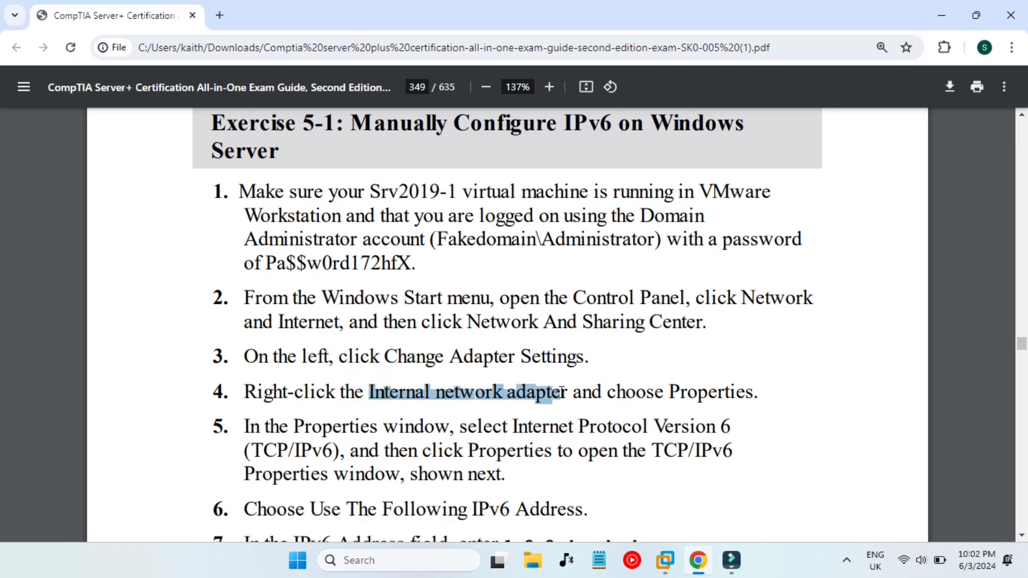
scroll(down, 3)
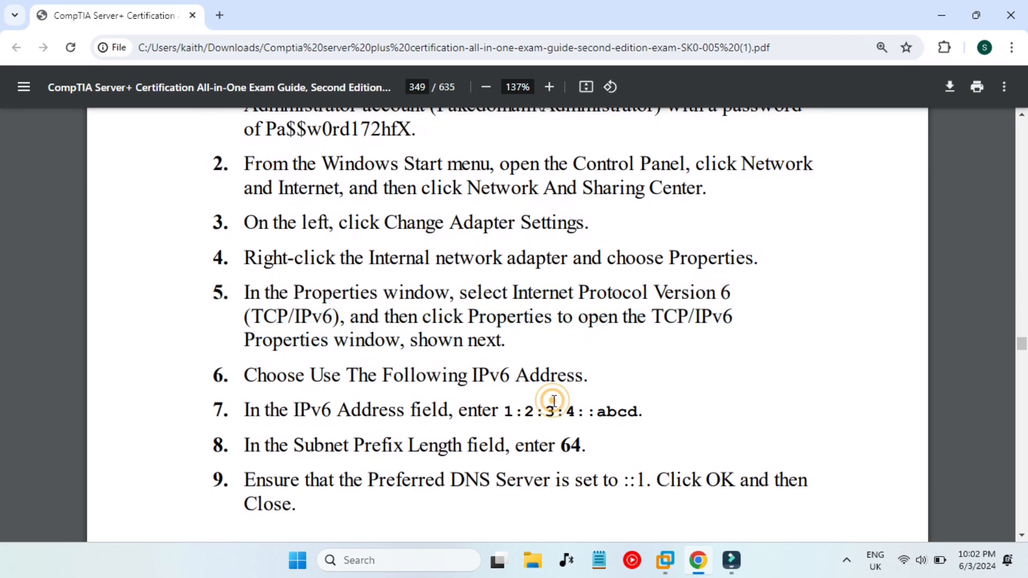
scroll(down, 3)
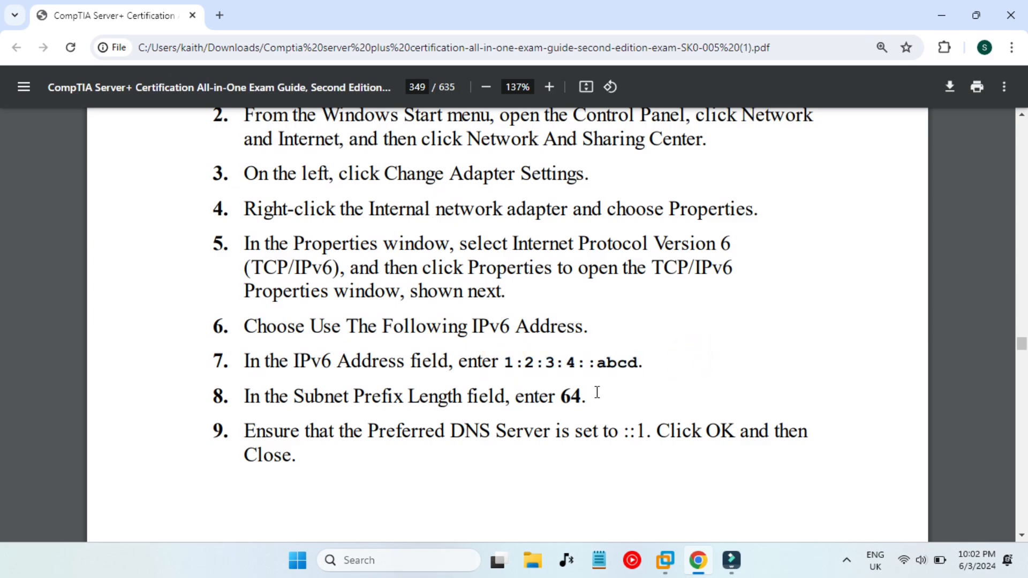
click(627, 391)
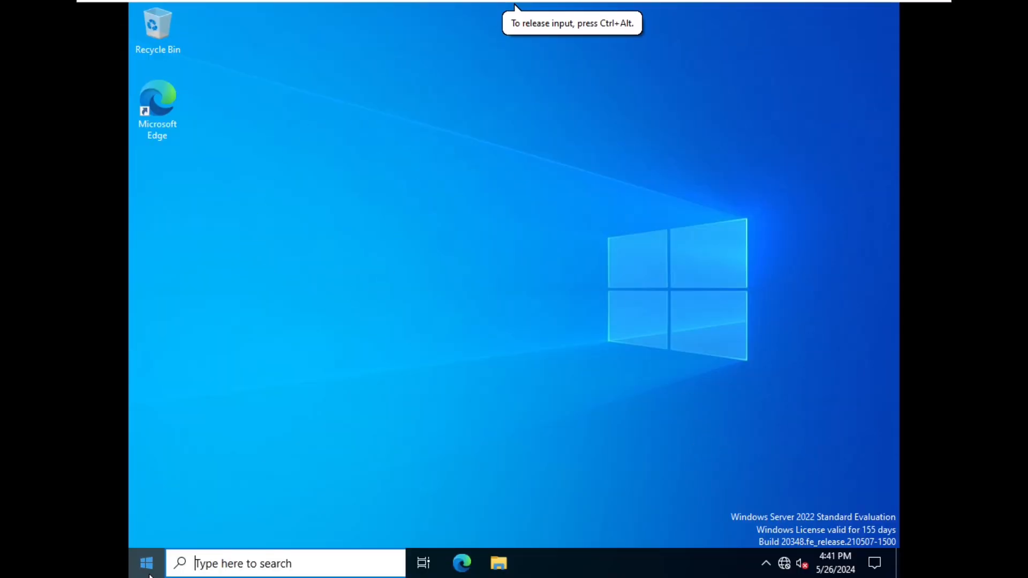
Go through Control Panel and Network and Sharing Center to the adapter settings list.
click(145, 563)
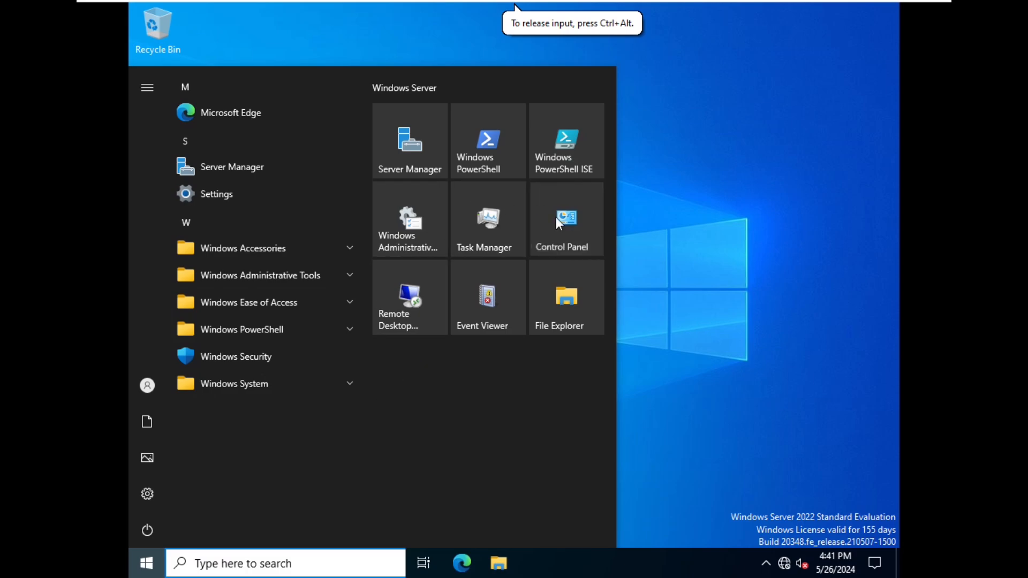
click(562, 218)
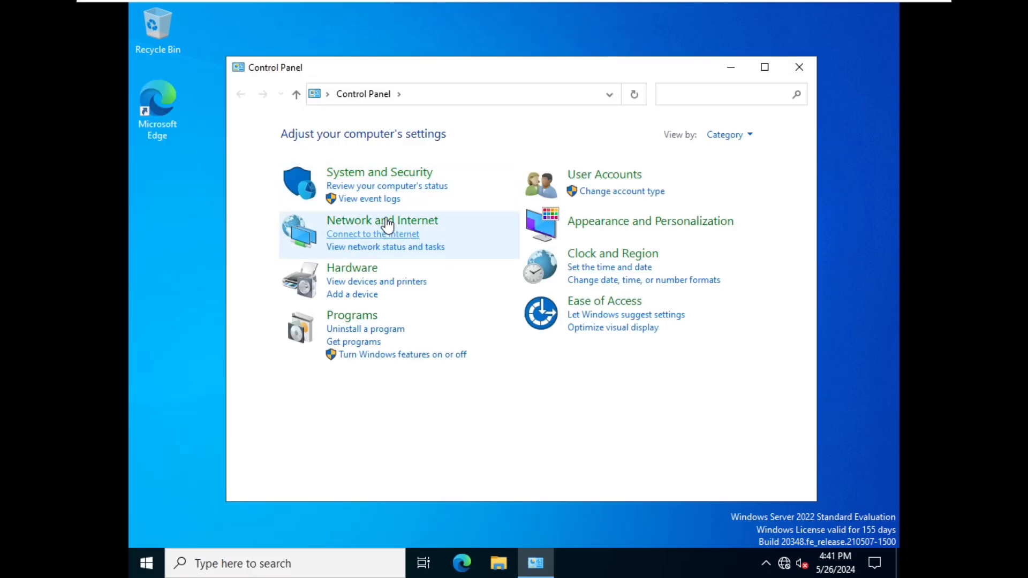
click(382, 220)
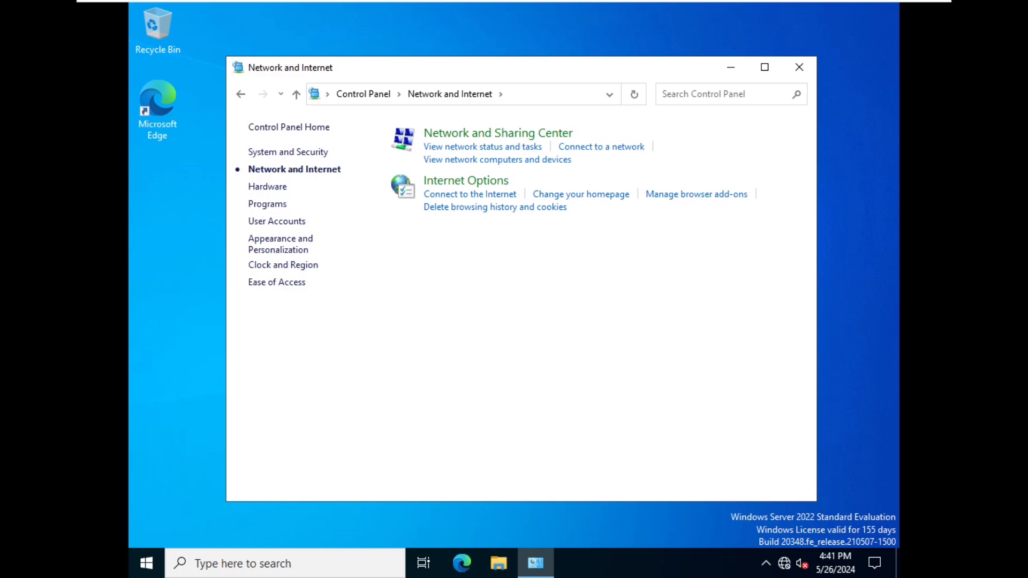
click(498, 133)
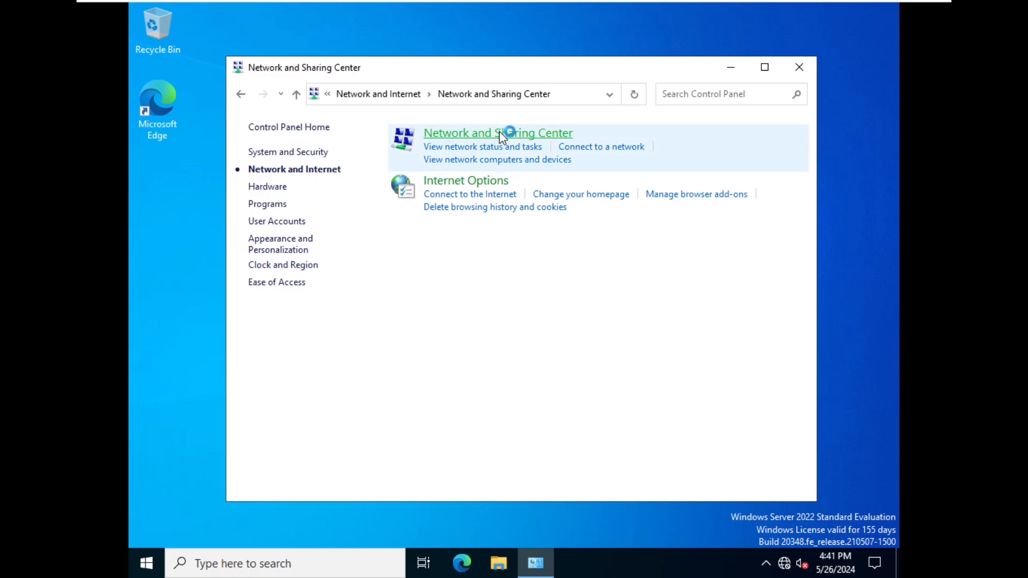
click(497, 132)
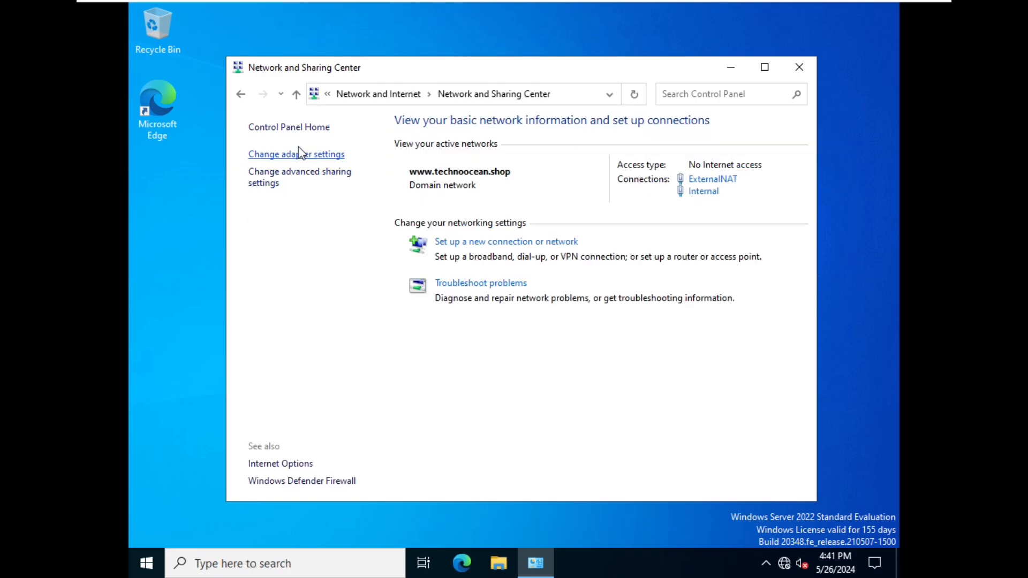
click(296, 155)
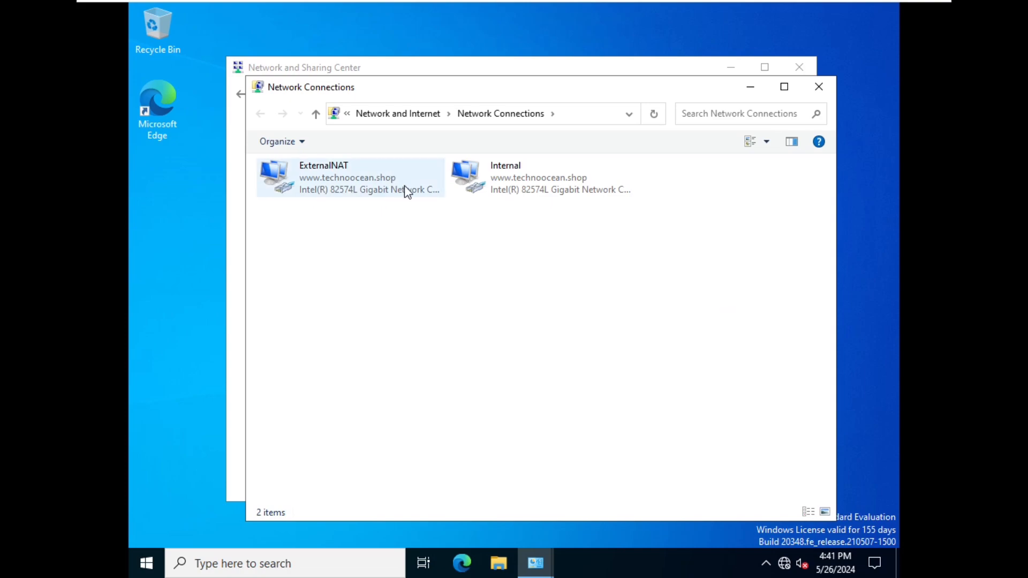
Open the Internal adapter's properties and the Internet Protocol Version 6 (TCP/IPv6) properties.
right_click(505, 177)
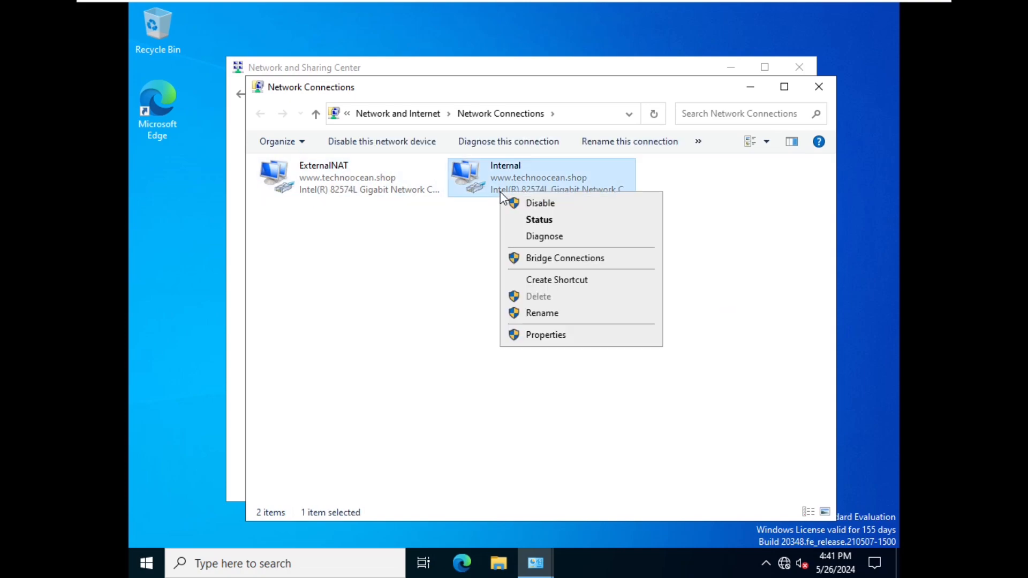
click(545, 334)
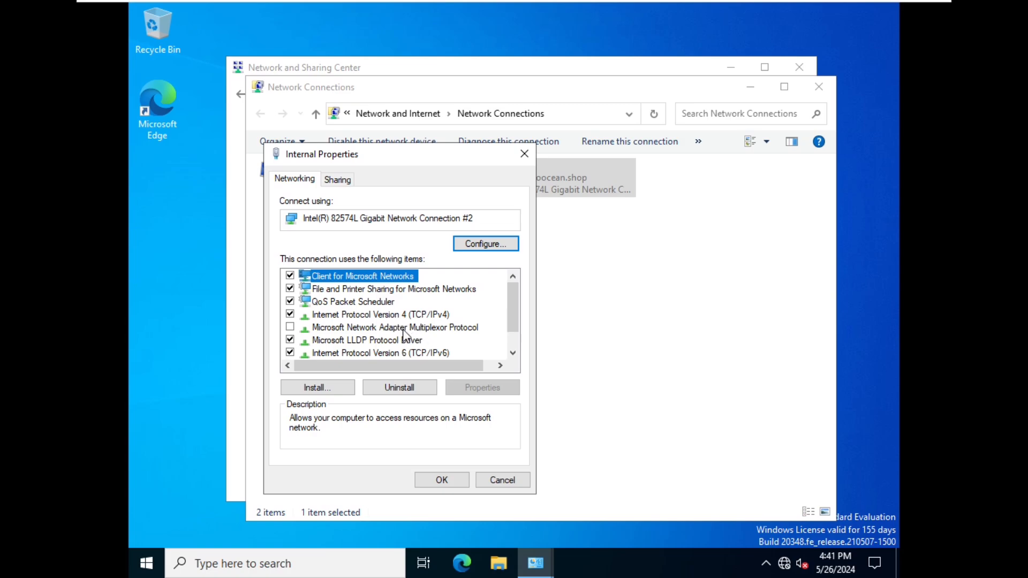
click(379, 353)
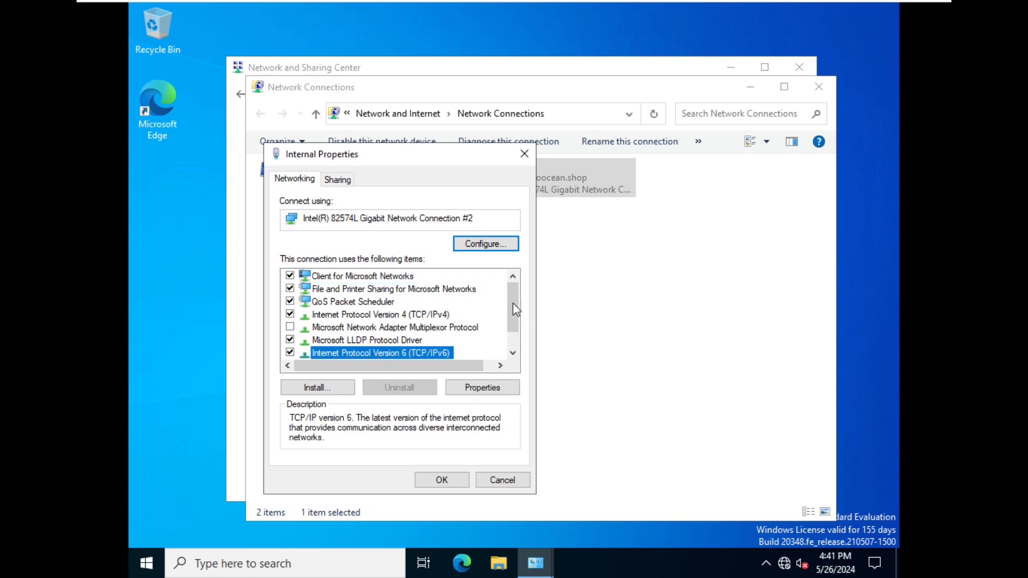
scroll(down, 3)
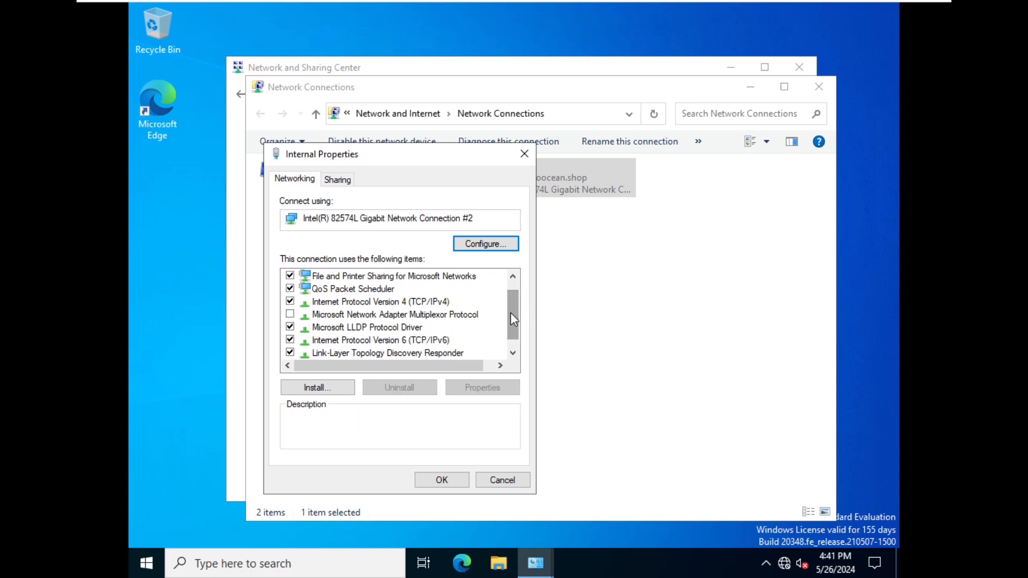
click(380, 339)
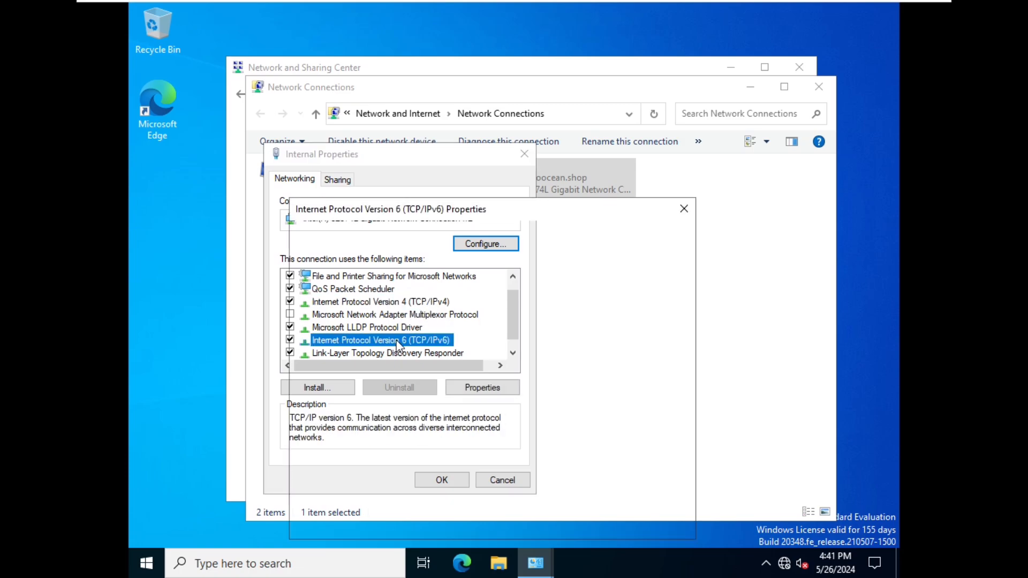
Choose a static IPv6 address and enter 1:2:3:4::abcd with prefix length 64.
click(482, 388)
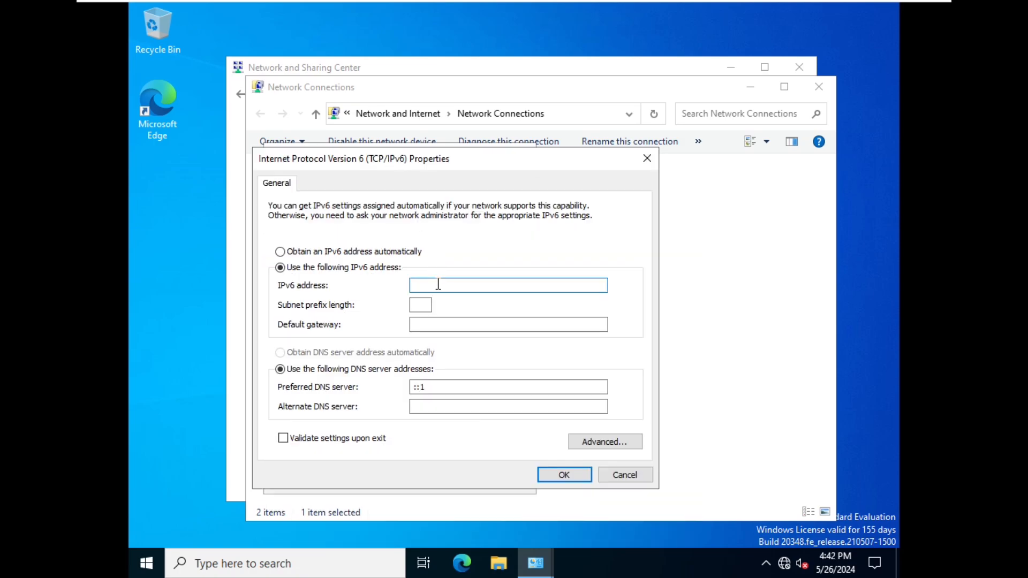
text(1:2:)
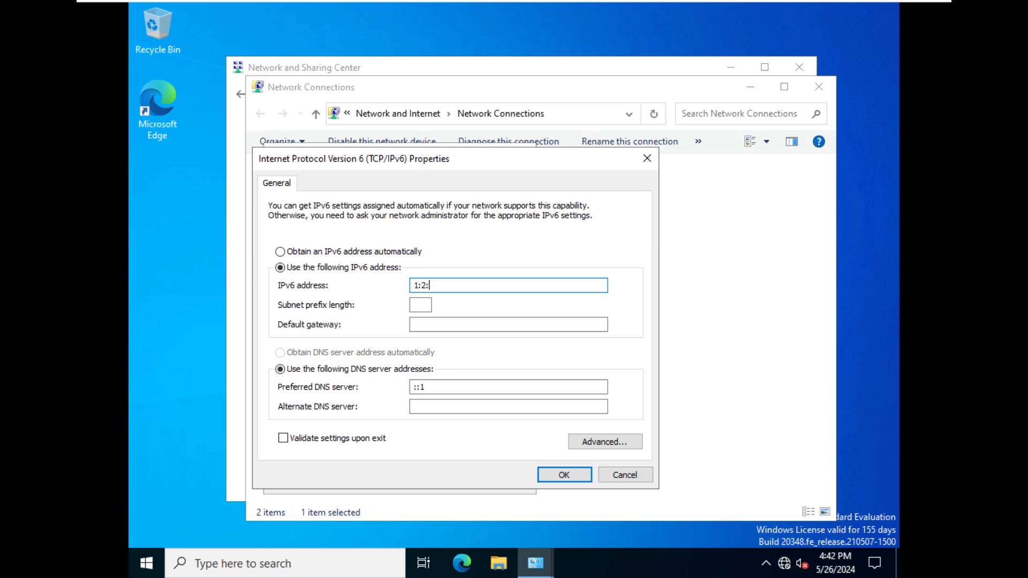
text(3:4)
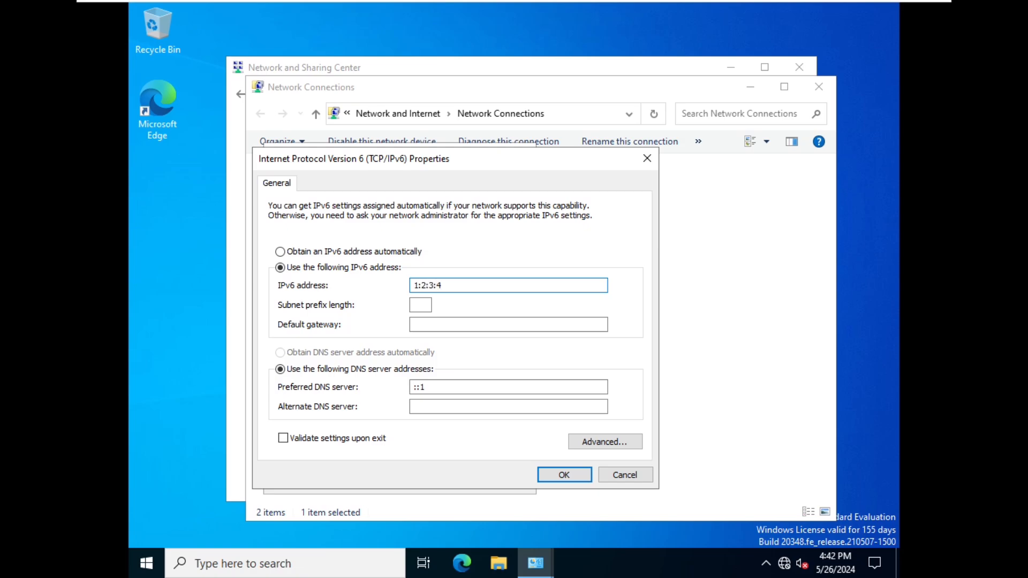
text(::abcd)
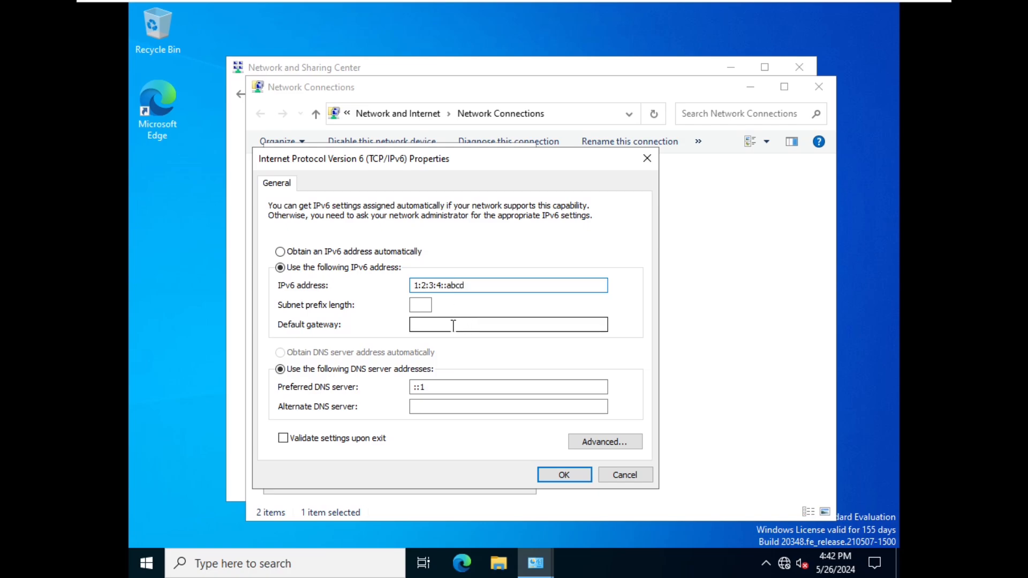
click(420, 304)
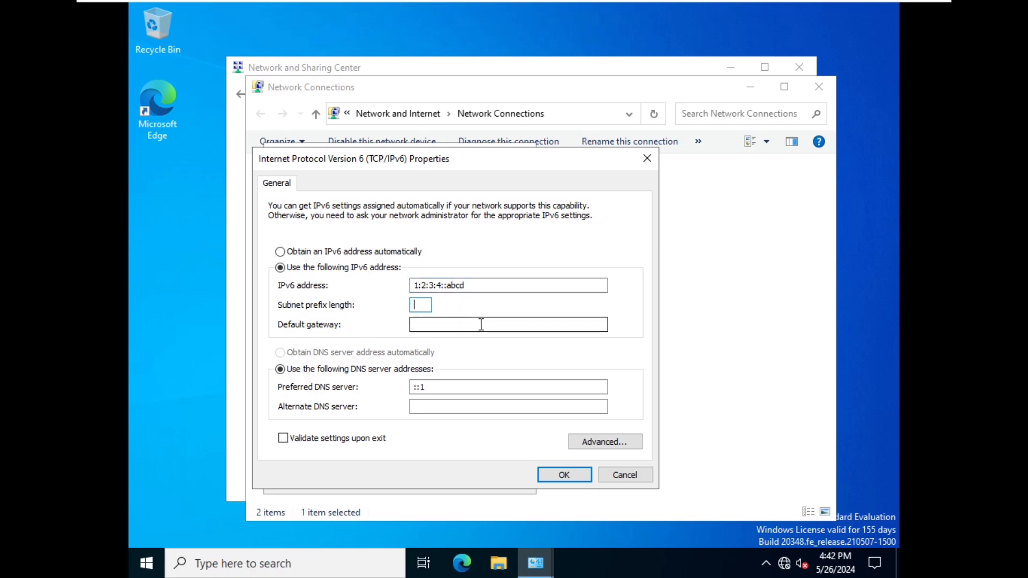
text(64)
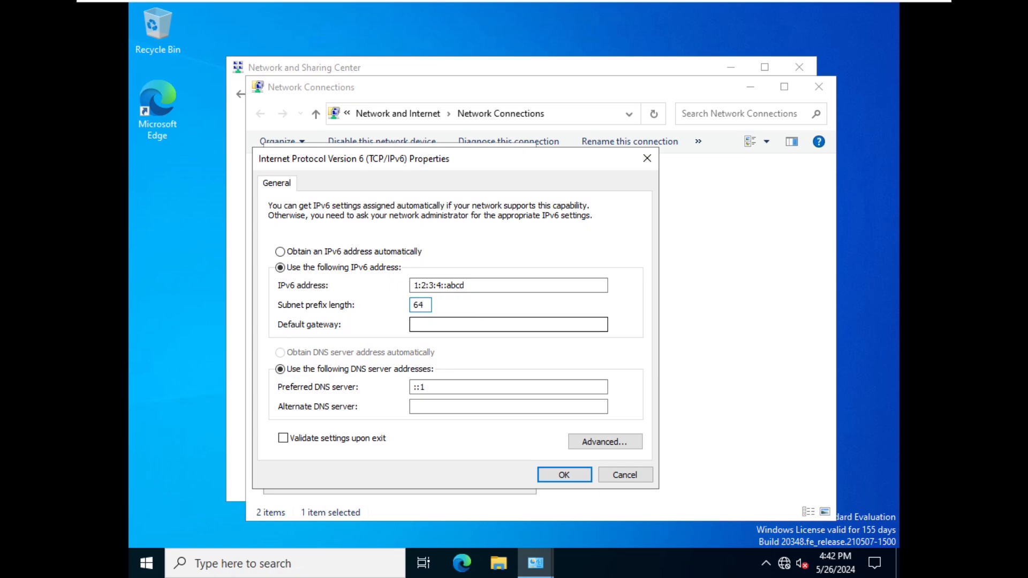
Confirm the IPv6 settings and close the Internal adapter properties, keeping the changes.
click(508, 325)
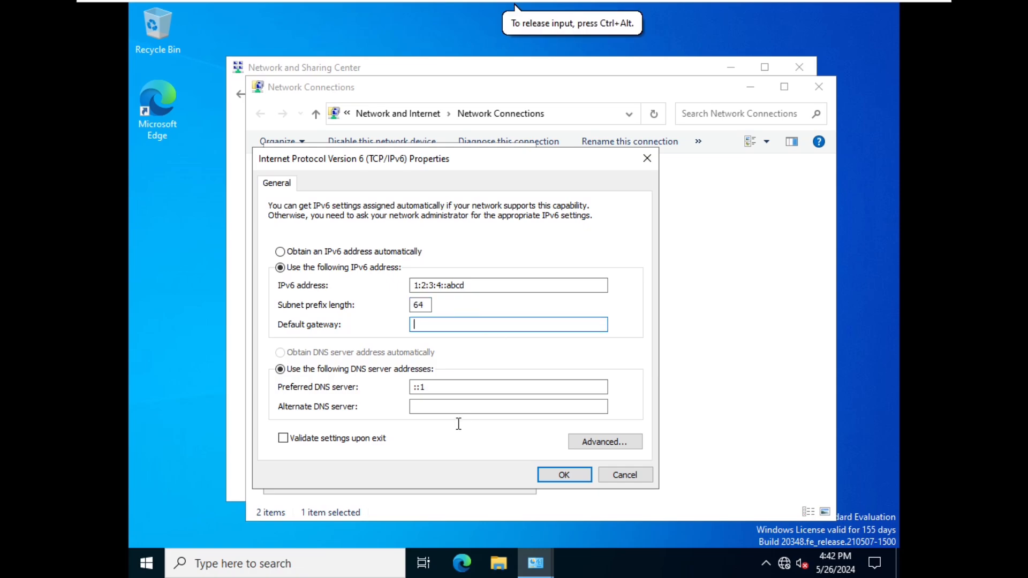
click(508, 386)
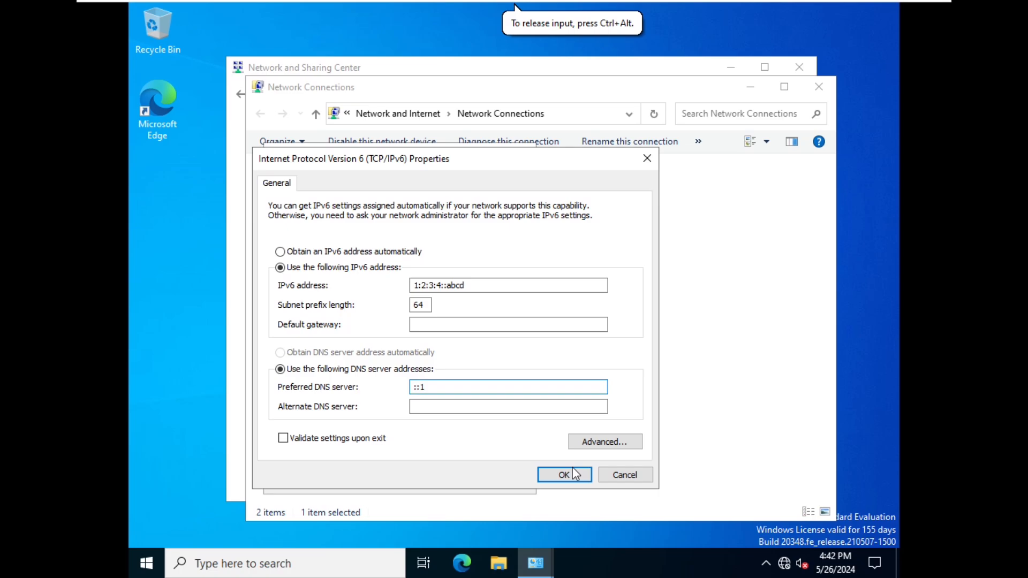
click(564, 475)
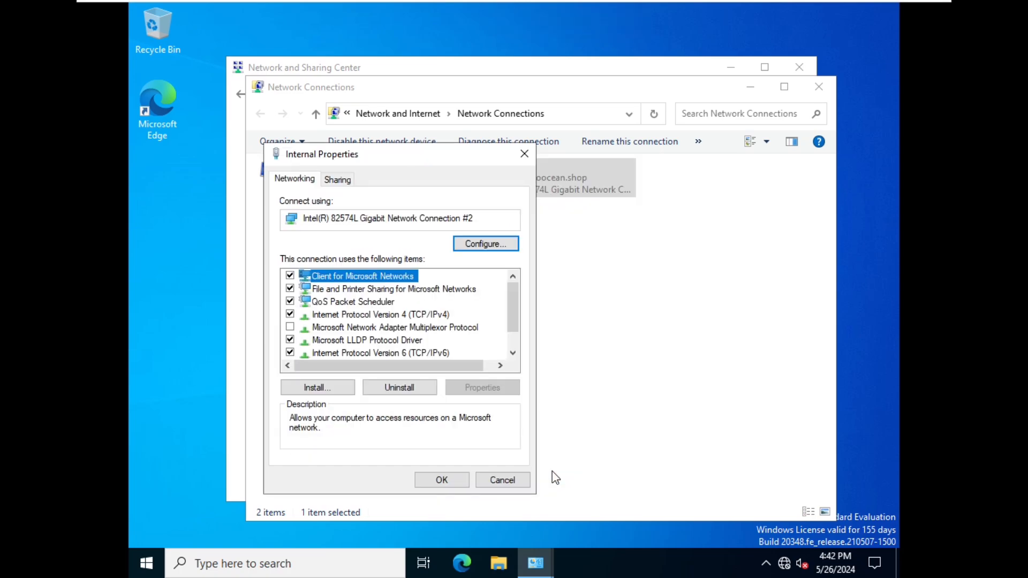
click(441, 480)
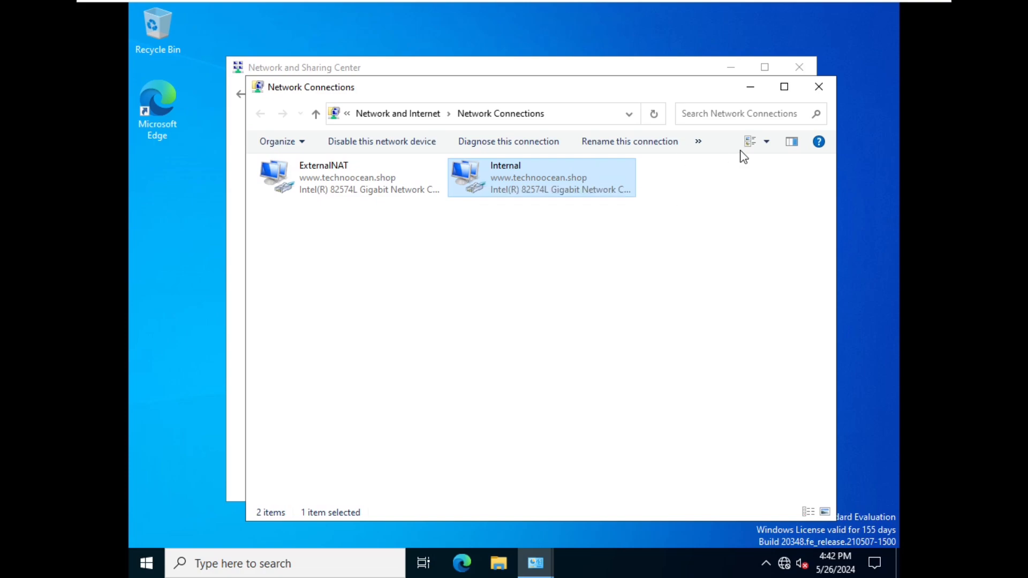
Run ipconfig in Command Prompt and mark the Internal adapter's IPv6 address output.
click(817, 85)
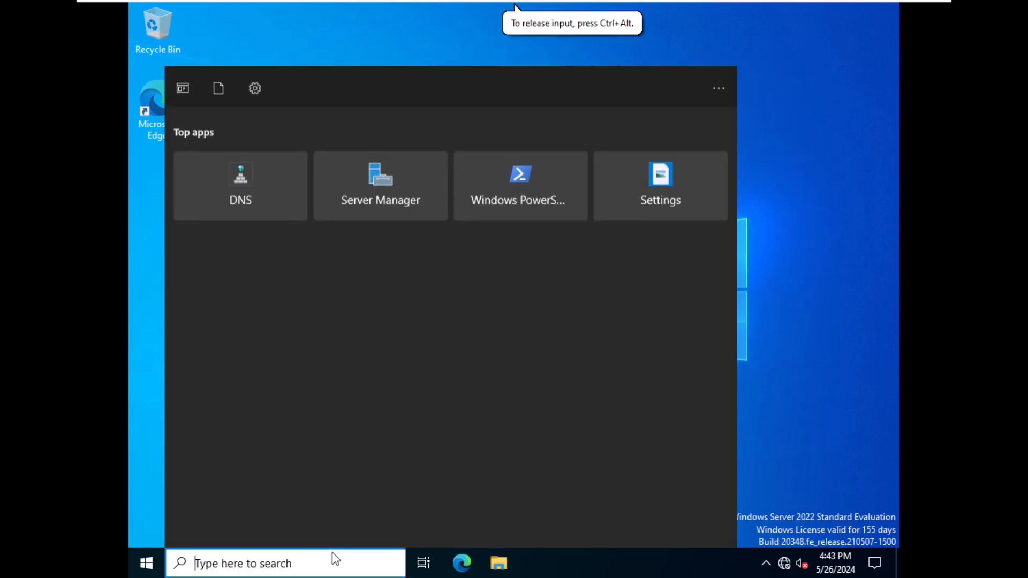
text(cm)
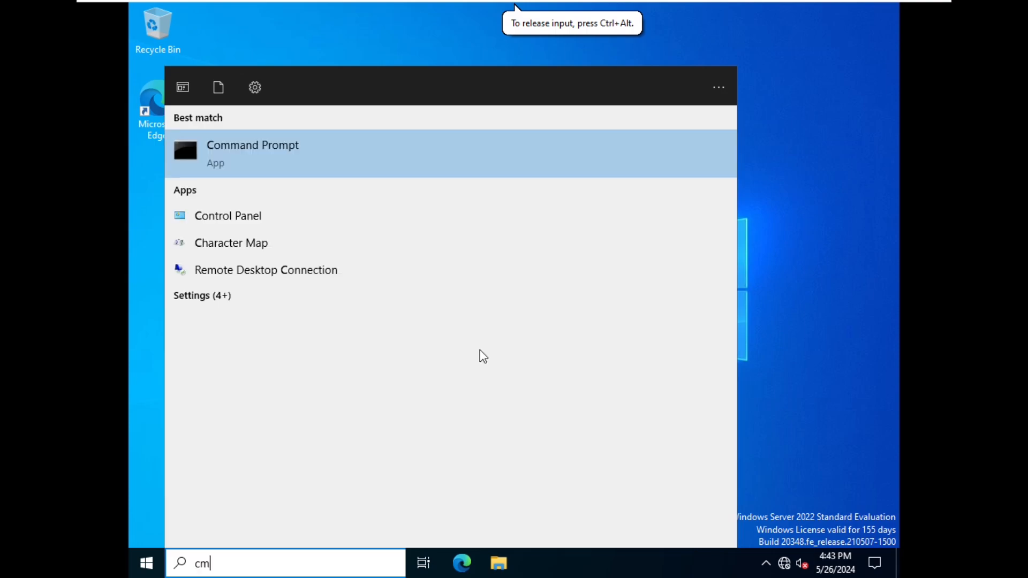
click(252, 145)
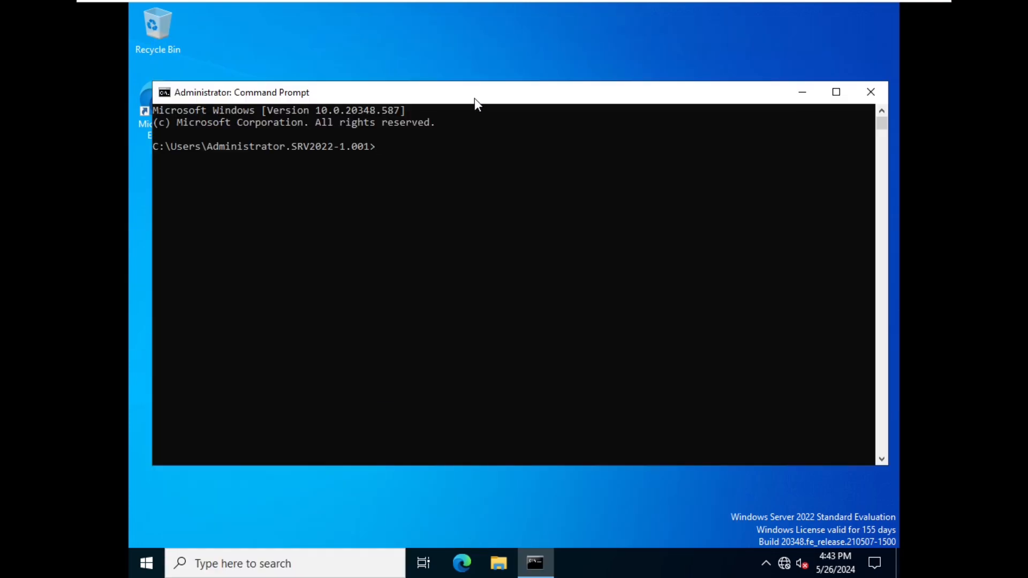
text(ipconfig)
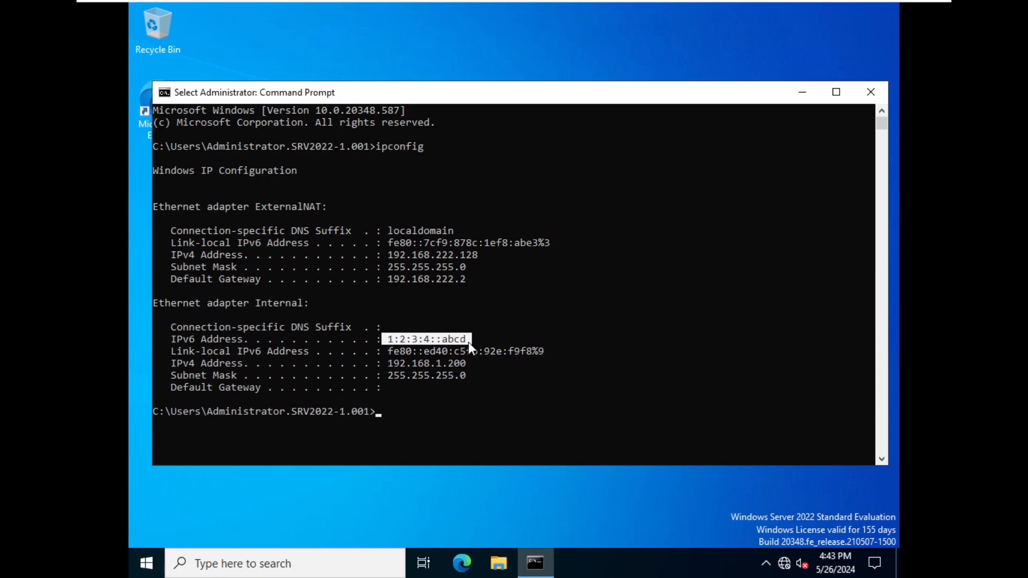
mouse_move(491, 376)
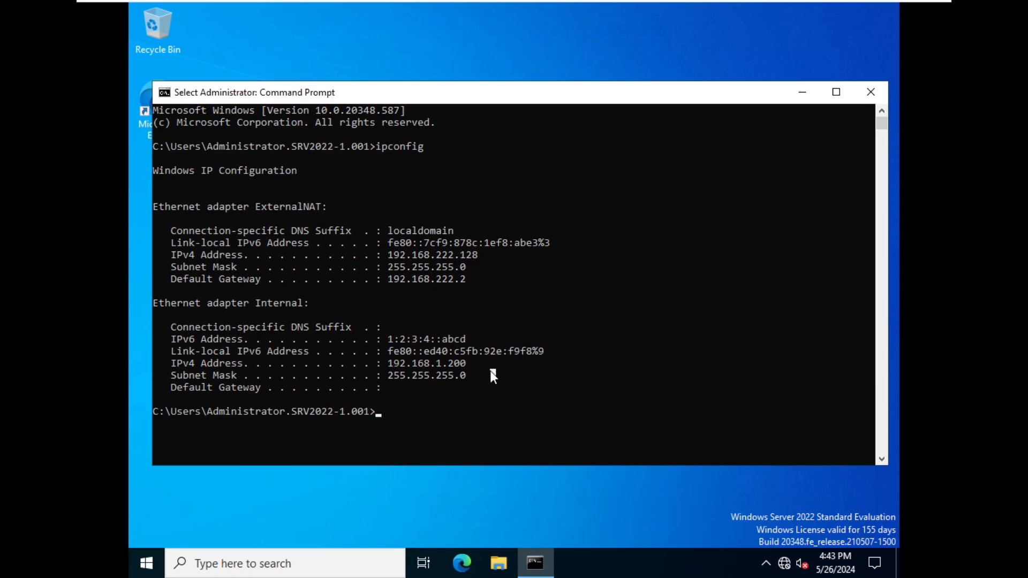
drag(387, 351, 476, 350)
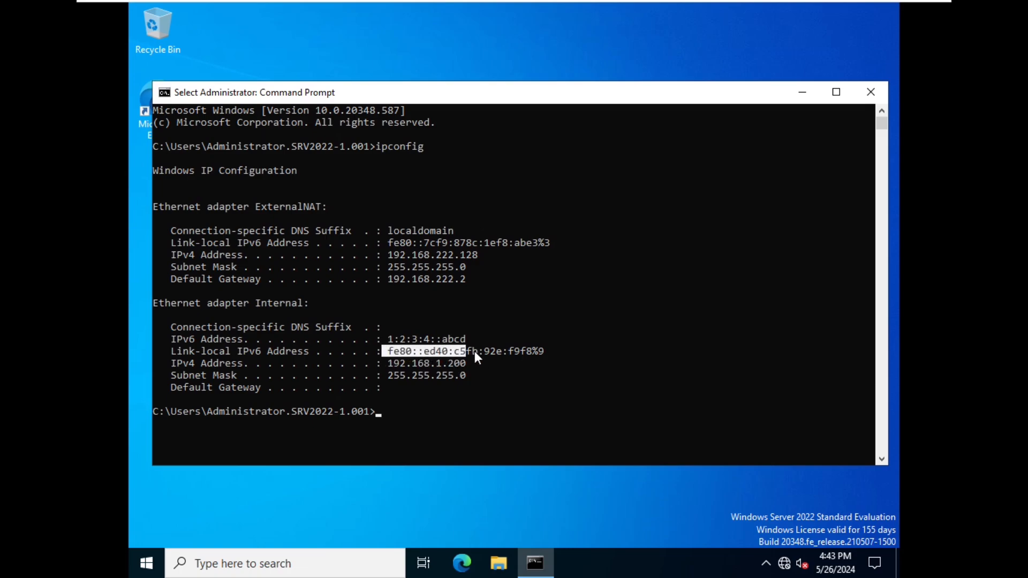